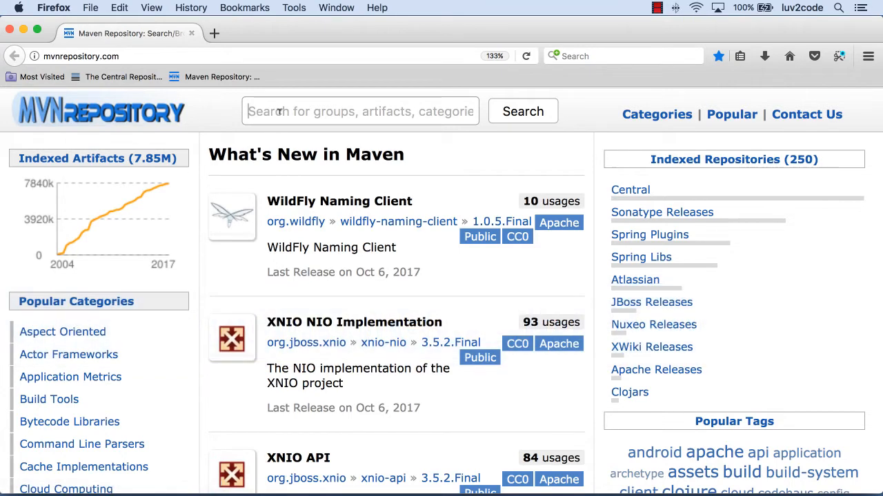
Search mvnrepository.com for 'atlassian-mail'.
{"action": "type", "text": "atlassian-mail"}
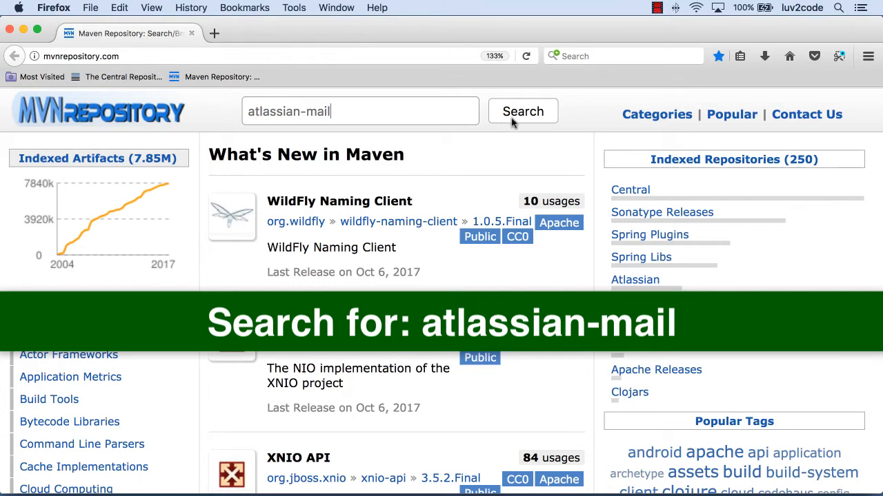
{"action": "left_click", "coordinate": [523, 111]}
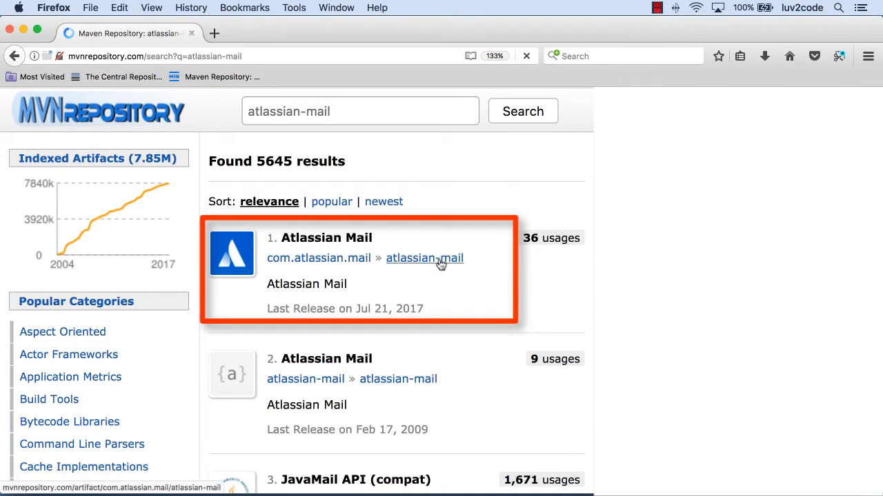
Open the com.atlassian.mail atlassian-mail artifact and scroll to its version list.
{"action": "left_click", "coordinate": [424, 258]}
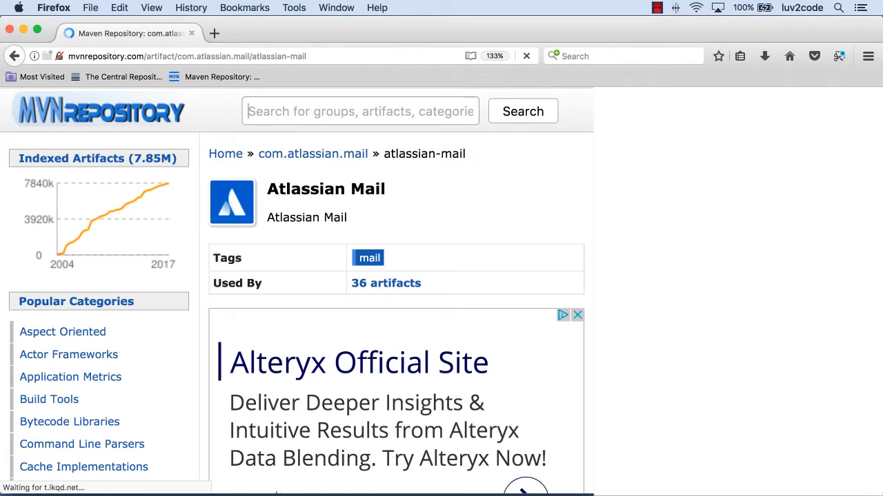
{"action": "scroll", "scroll_direction": "down", "scroll_amount": 3}
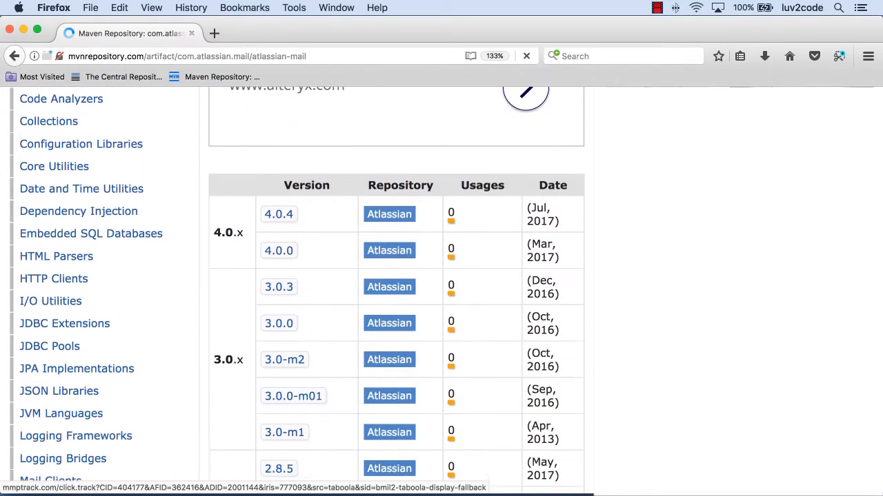
{"action": "scroll", "scroll_direction": "down", "scroll_amount": 3}
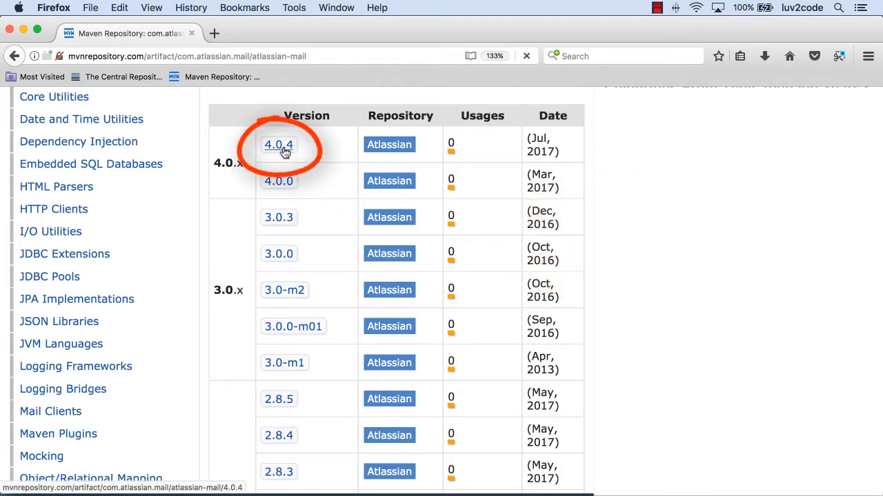
{"action": "scroll", "scroll_direction": "down", "scroll_amount": 3}
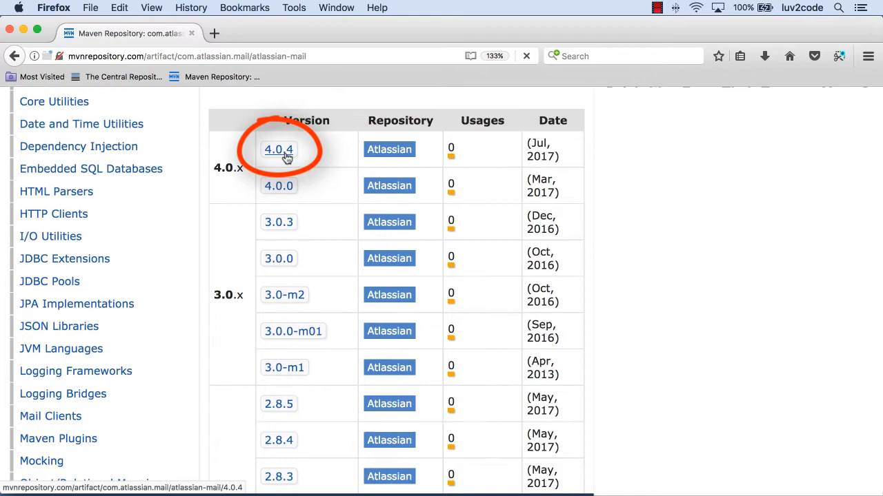
Open Atlassian Mail 4.0.4 and copy its Maven dependency snippet.
{"action": "left_click", "coordinate": [279, 150]}
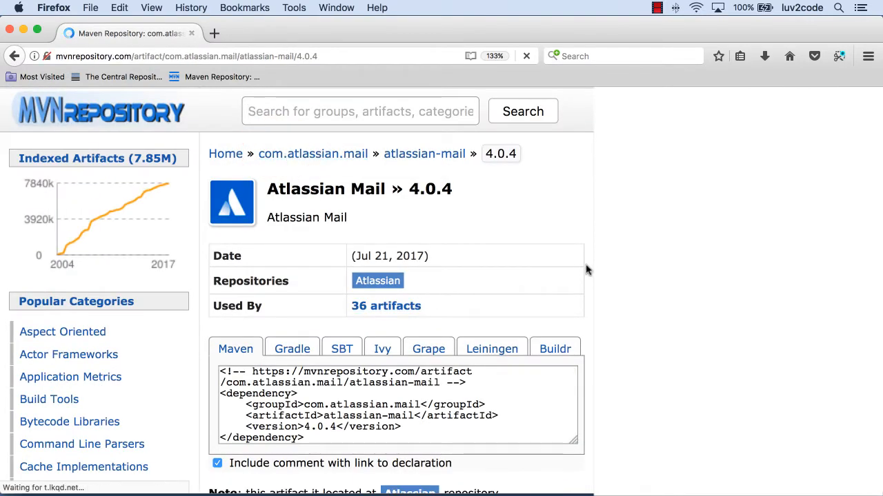
{"action": "mouse_move", "coordinate": [563, 272]}
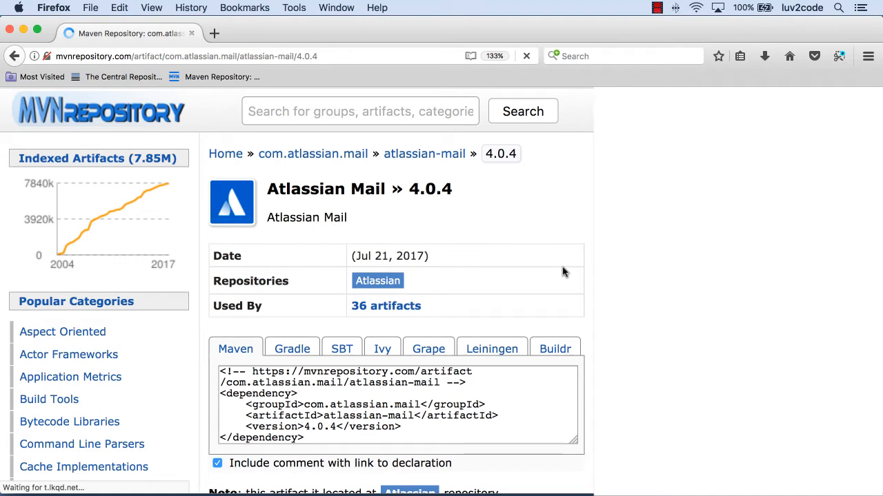
{"action": "scroll", "scroll_direction": "down", "scroll_amount": 3}
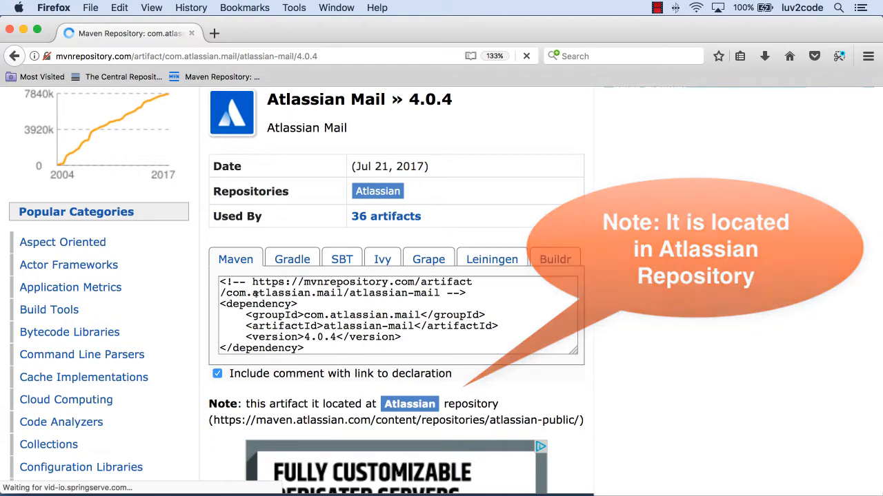
{"action": "left_click", "coordinate": [397, 317]}
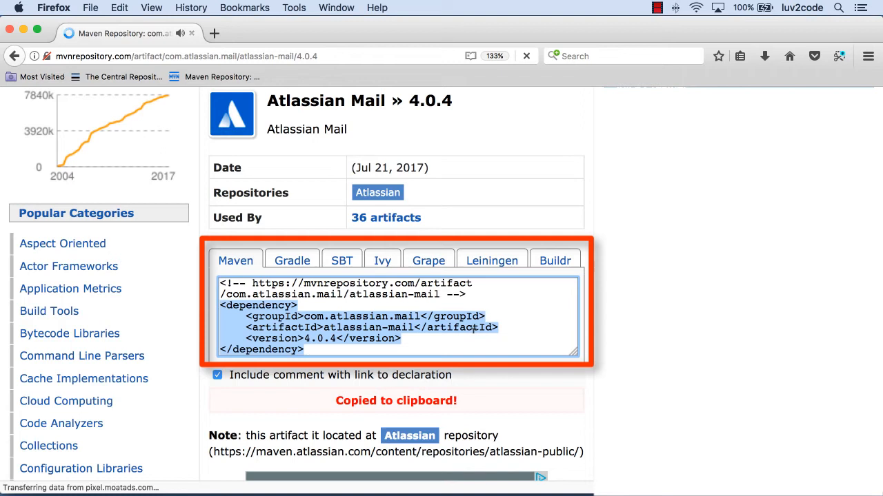
{"action": "key", "text": "cmd+c"}
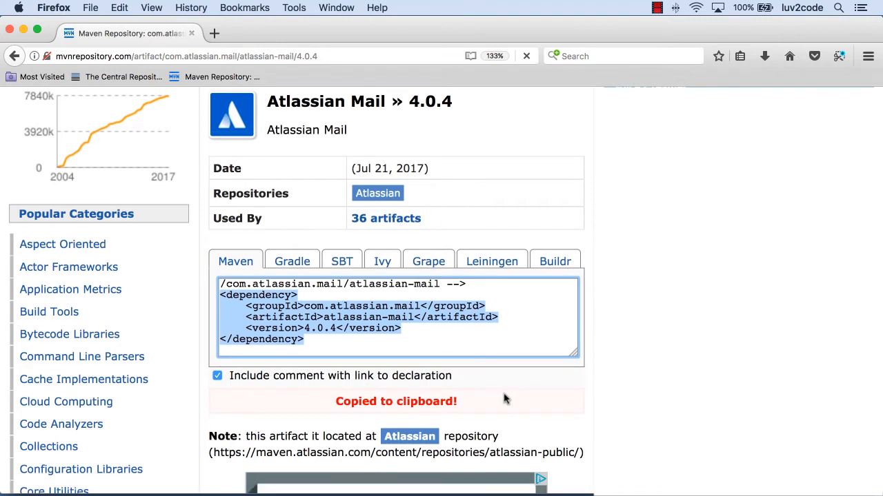
{"action": "key", "text": "cmd+tab"}
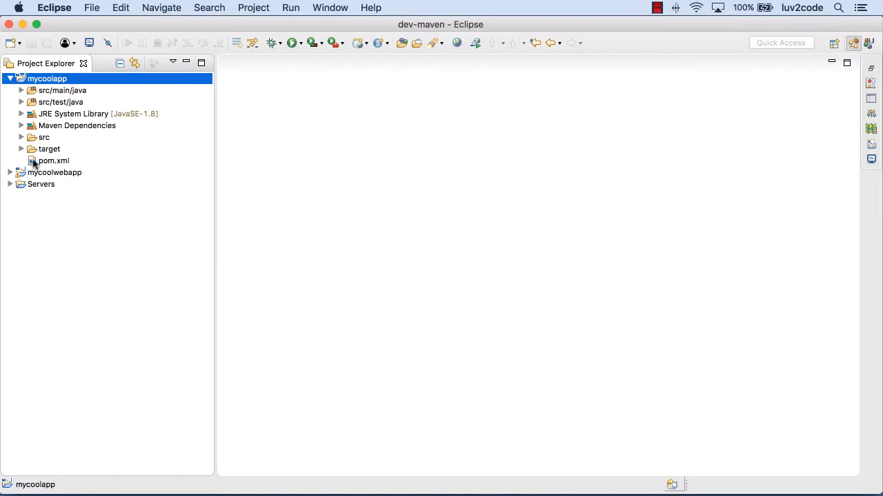
Open mycoolapp's pom.xml as XML source and scroll to its dependencies.
{"action": "double_click", "coordinate": [54, 160]}
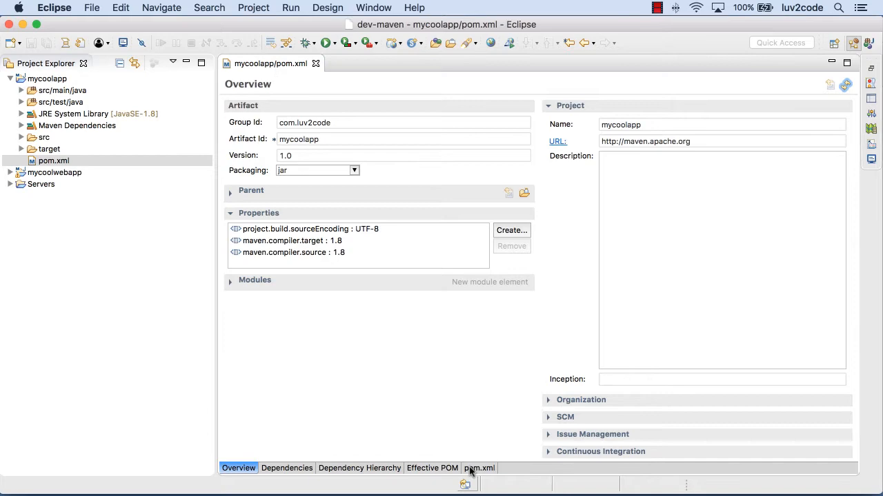
{"action": "left_click", "coordinate": [479, 468]}
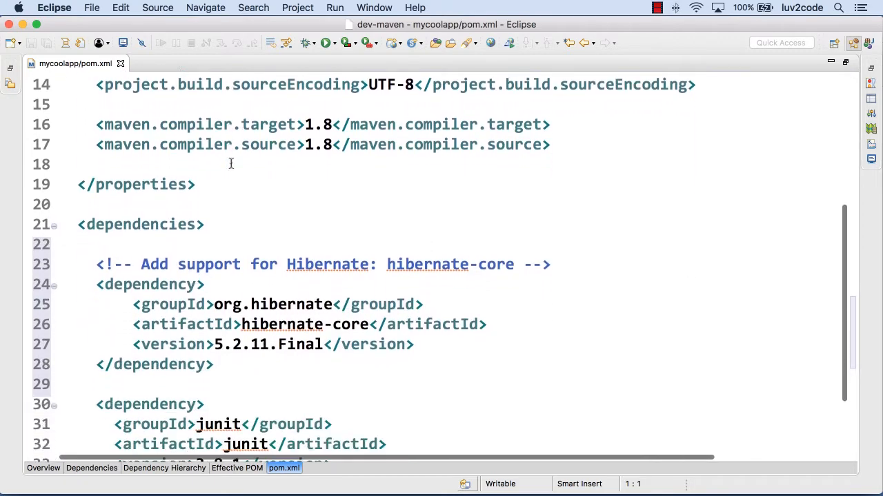
{"action": "scroll", "scroll_direction": "down", "scroll_amount": 3}
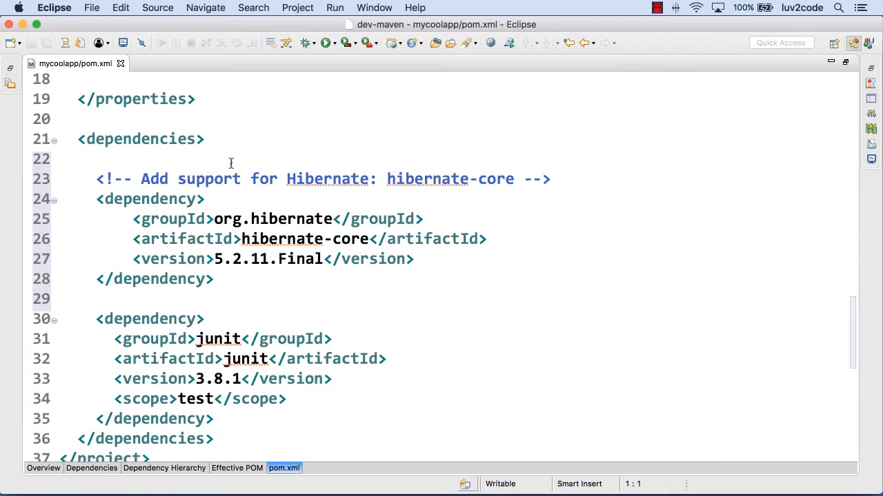
Add an 'Atlassian Mail: atlassian-mail' comment on line 22 and paste the 4.0.4 dependency.
{"action": "left_click", "coordinate": [225, 159]}
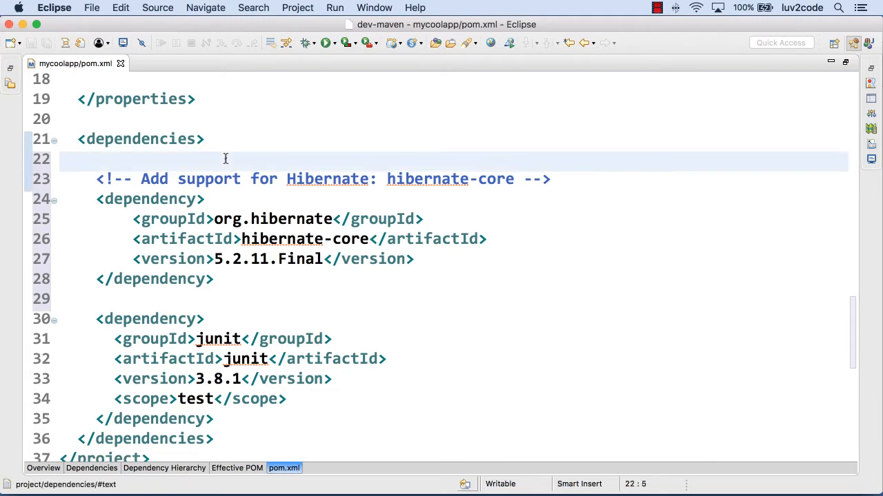
{"action": "type", "text": "<!-- Add support for Atlass -->"}
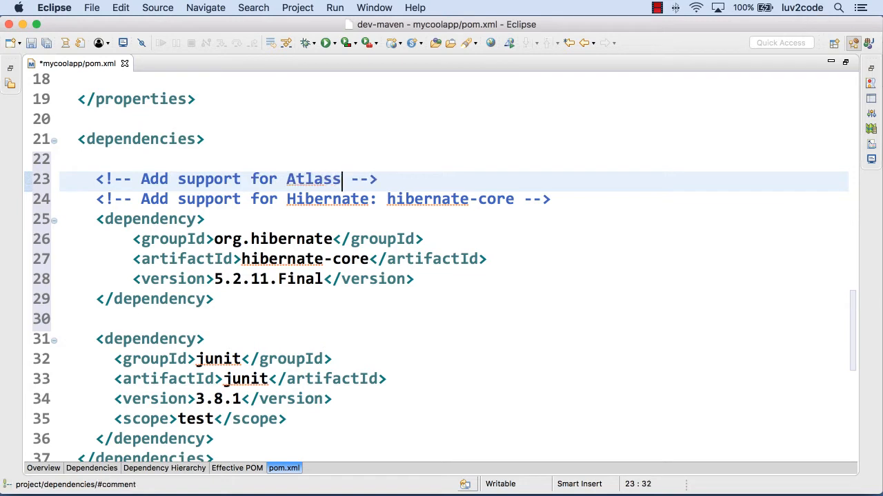
{"action": "type", "text": "ian Maii"}
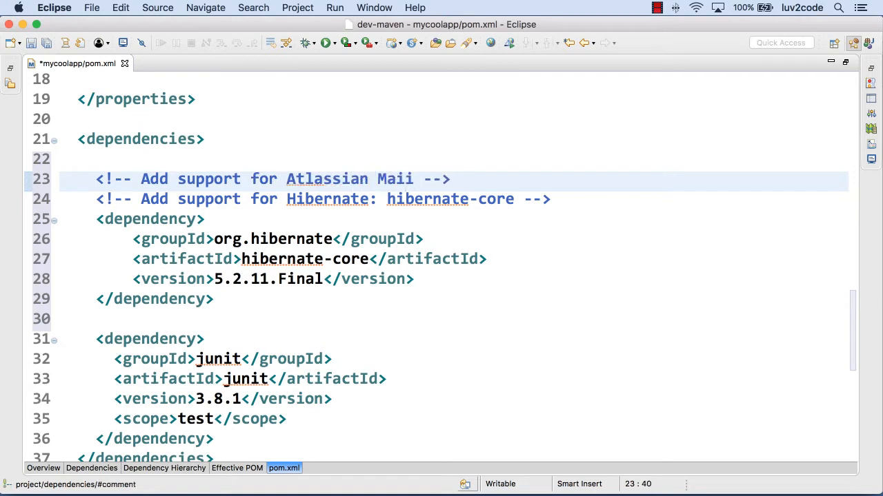
{"action": "type", "text": "l: atl"}
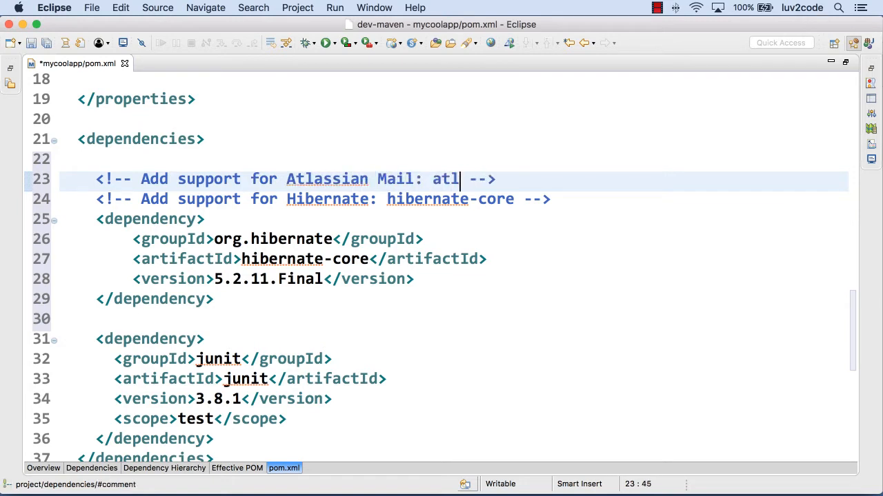
{"action": "type", "text": "assian-mail"}
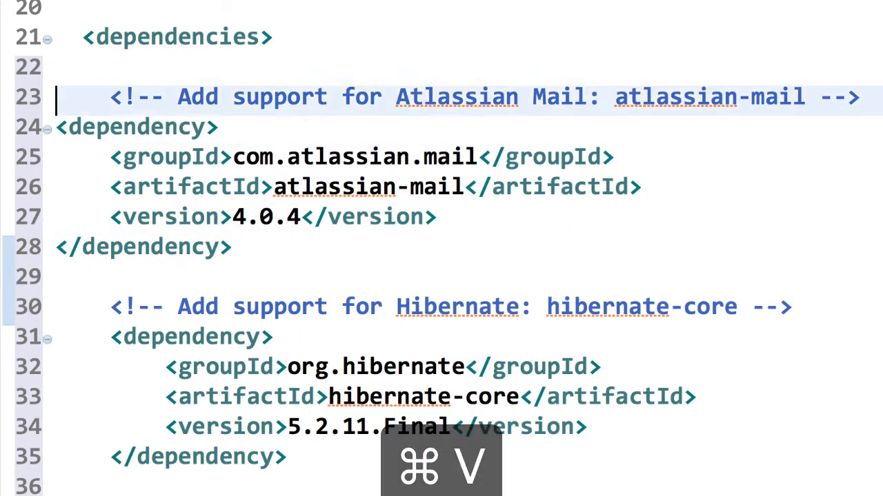
{"action": "key", "text": "cmd+v"}
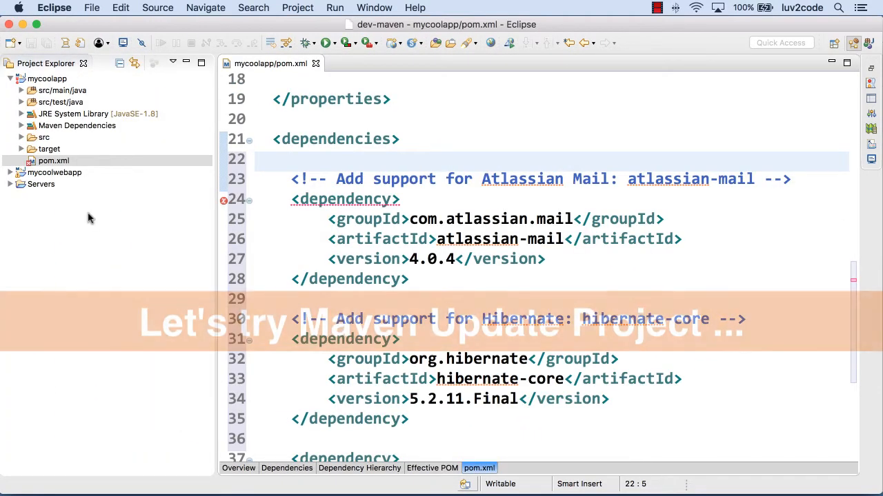
Run Maven > Update Project on the mycoolapp project.
{"action": "left_click", "coordinate": [47, 78]}
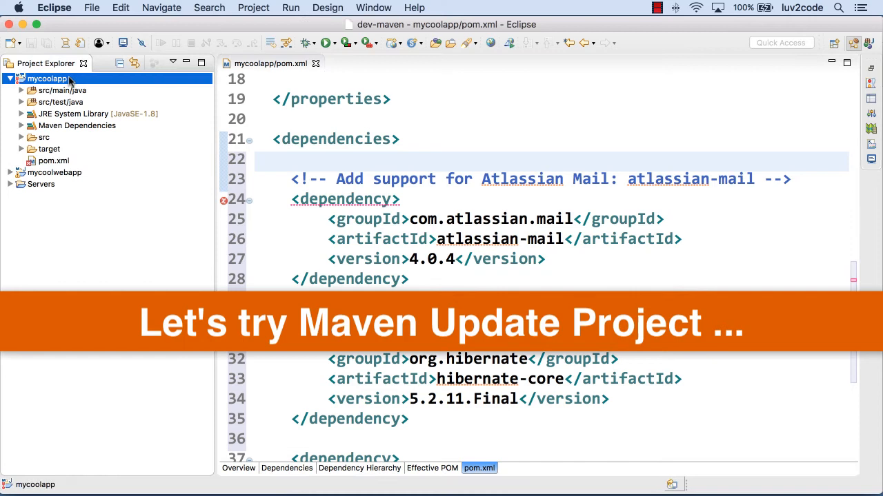
{"action": "right_click", "coordinate": [48, 78]}
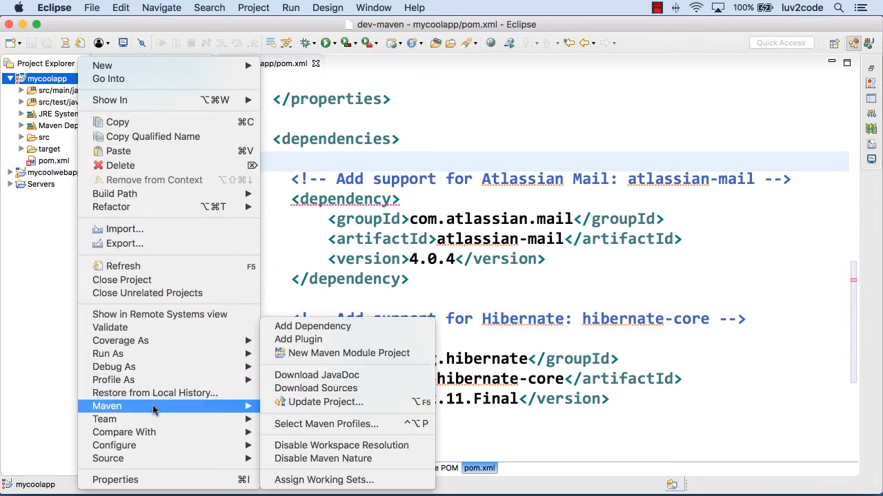
{"action": "mouse_move", "coordinate": [324, 402]}
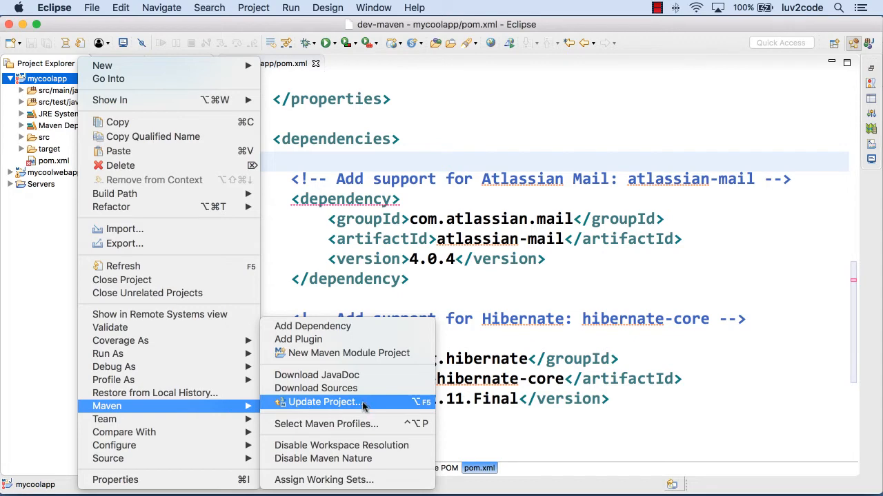
{"action": "left_click", "coordinate": [322, 402]}
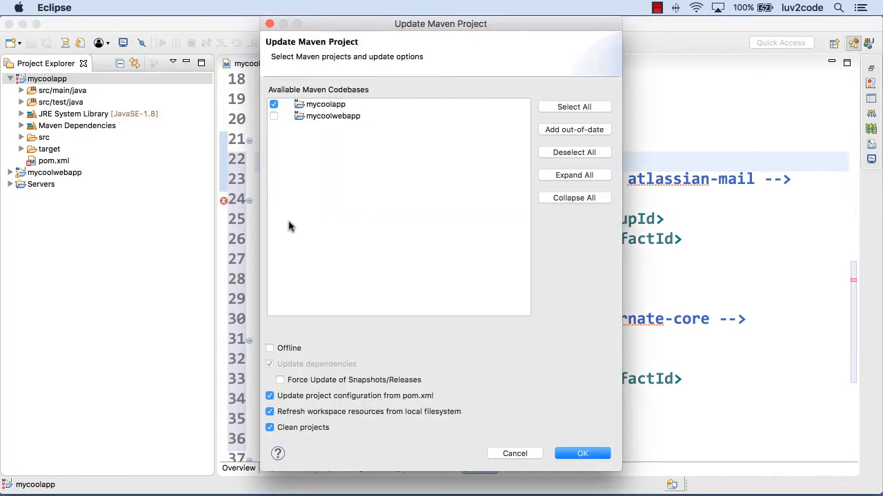
{"action": "left_click", "coordinate": [582, 453]}
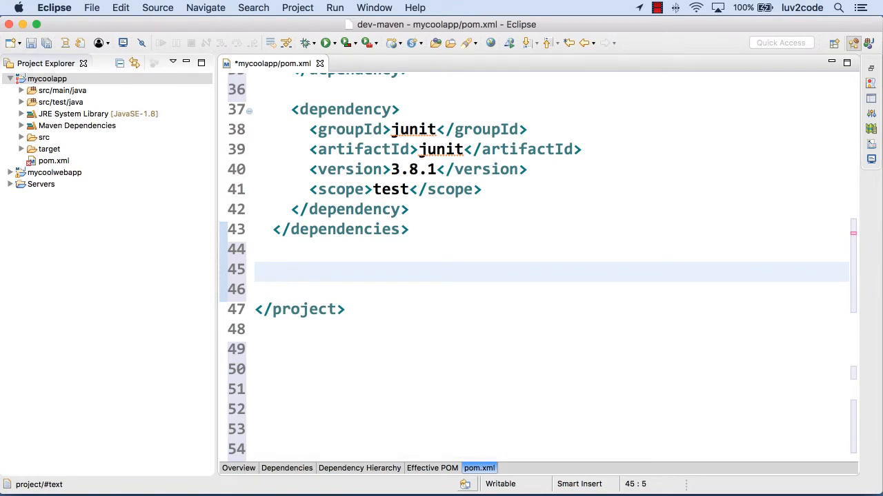
Add a repositories section with a repository entry whose id is atlassian.
{"action": "type", "text": "<repositories>"}
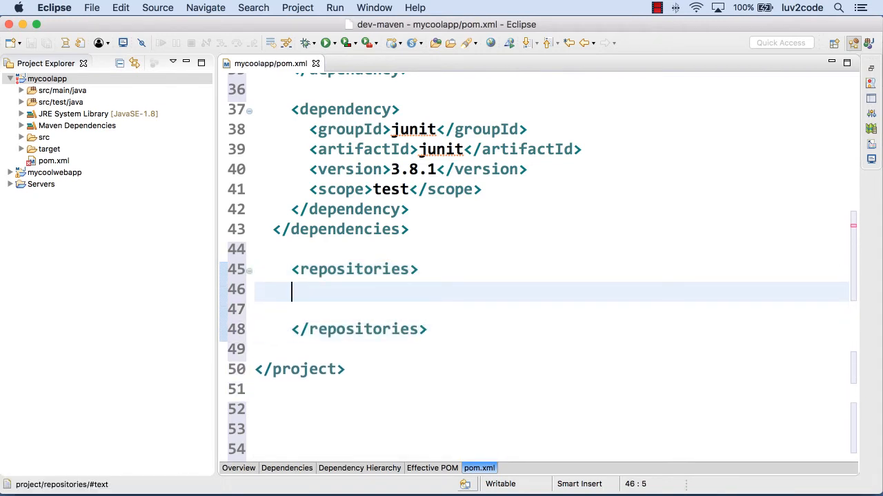
{"action": "scroll", "scroll_direction": "down", "scroll_amount": 3}
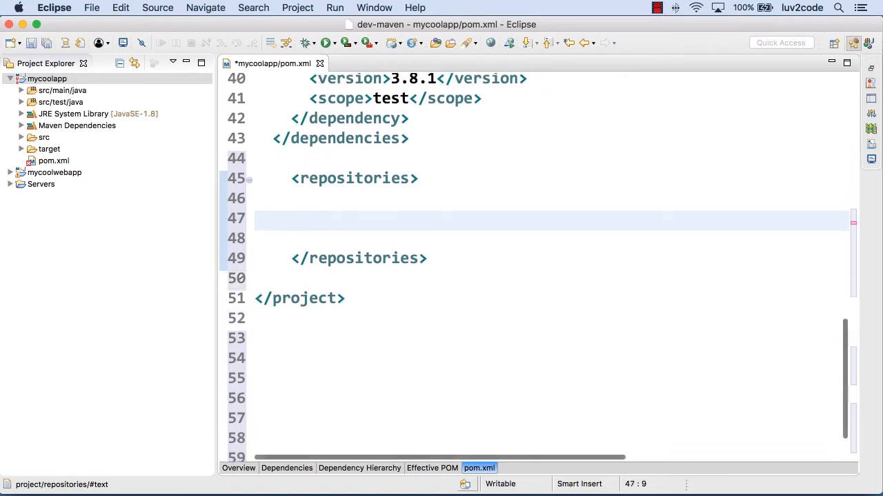
{"action": "type", "text": "<repository></repository>"}
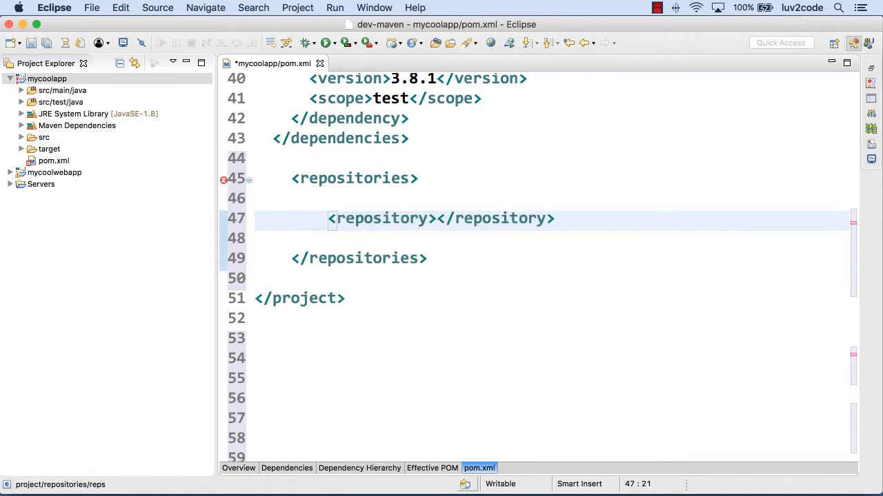
{"action": "type", "text": "<"}
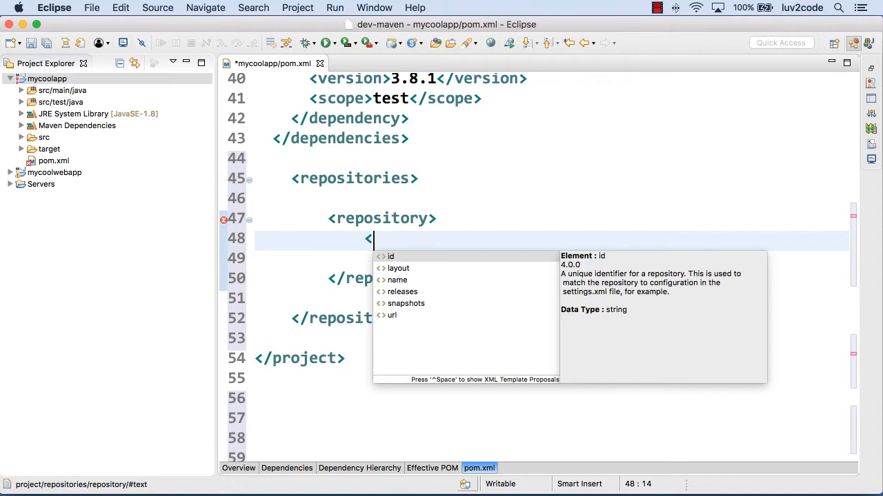
{"action": "left_click", "coordinate": [391, 256]}
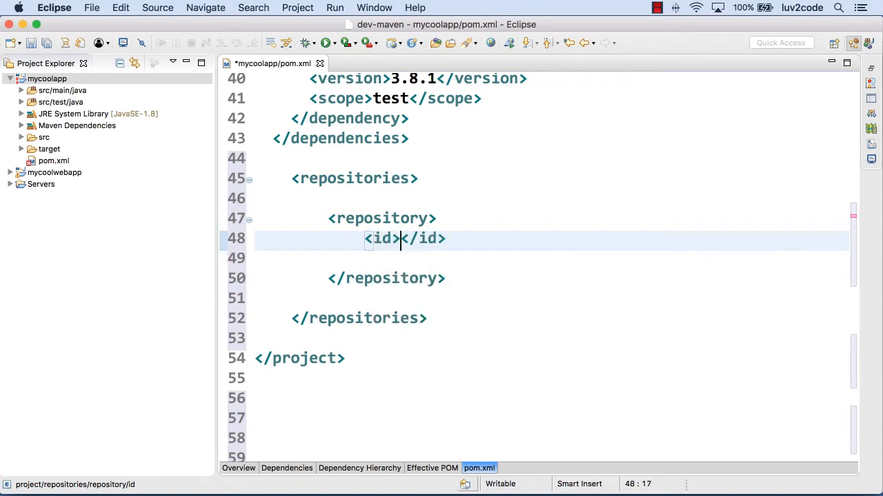
{"action": "type", "text": "at"}
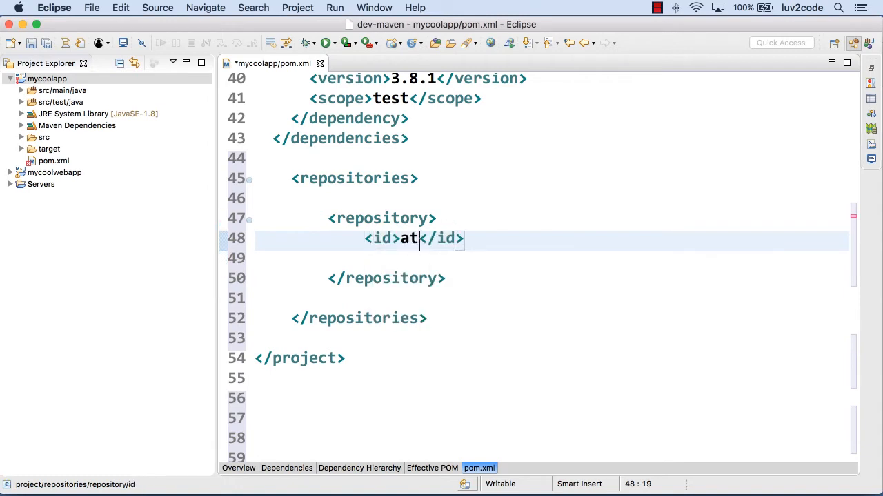
{"action": "type", "text": "lassian"}
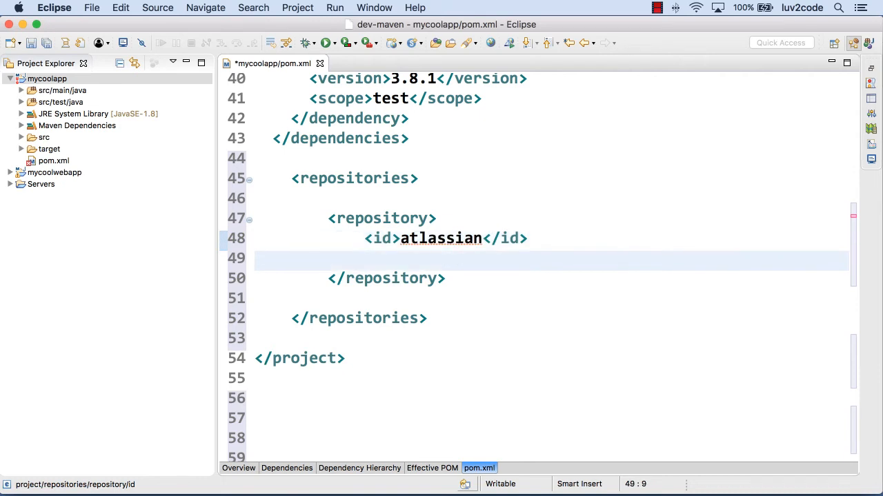
Name the repository 'the atlassian repo' and begin its url element.
{"action": "type", "text": "<name></name>"}
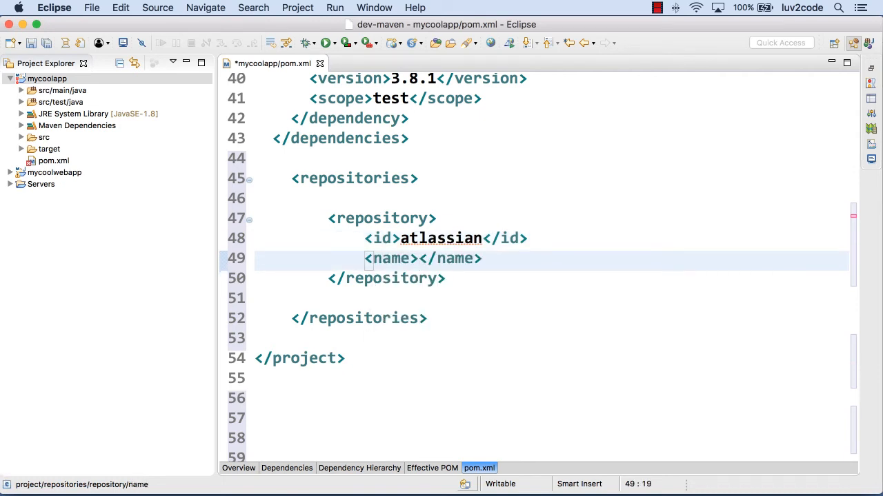
{"action": "type", "text": "the atlassi"}
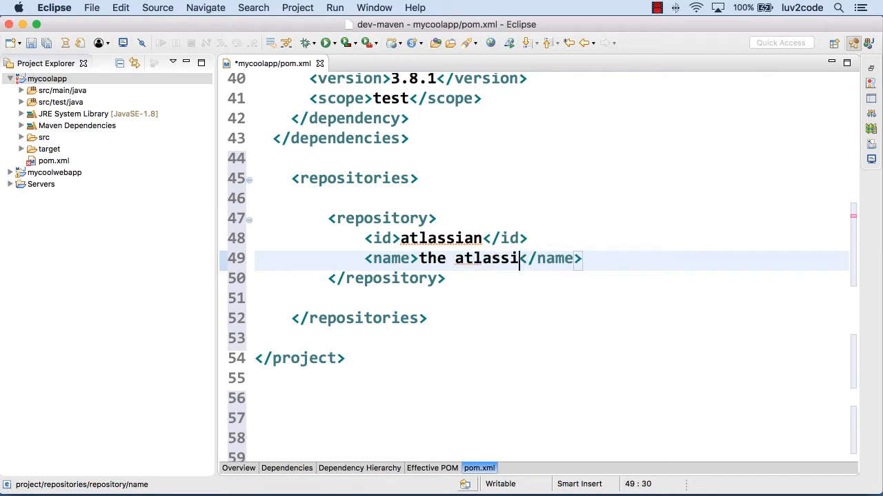
{"action": "type", "text": "an repo"}
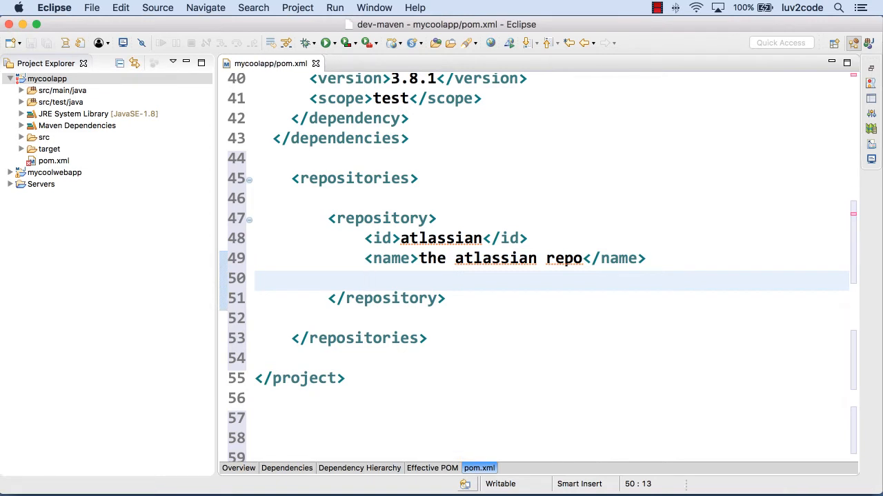
{"action": "type", "text": "<"}
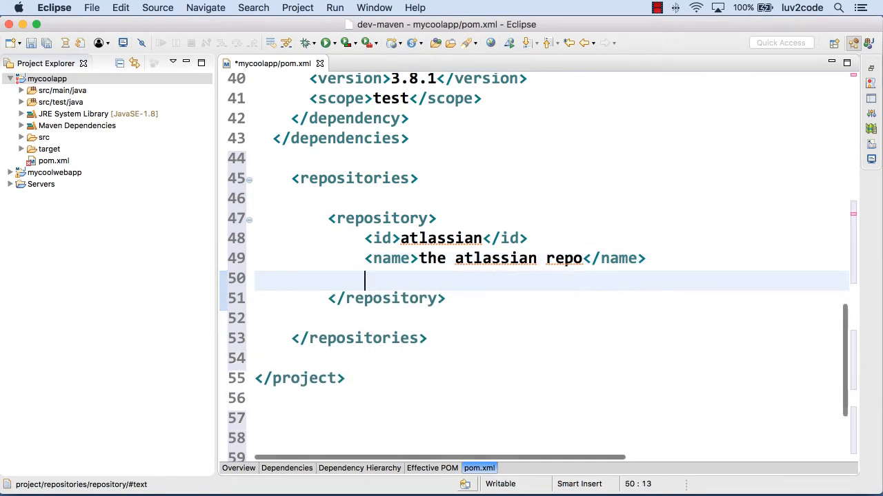
{"action": "type", "text": "<"}
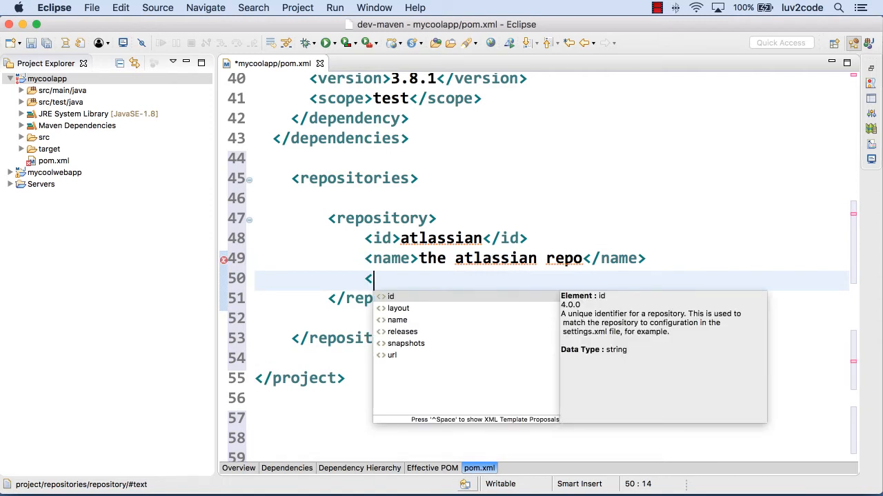
{"action": "type", "text": "ur"}
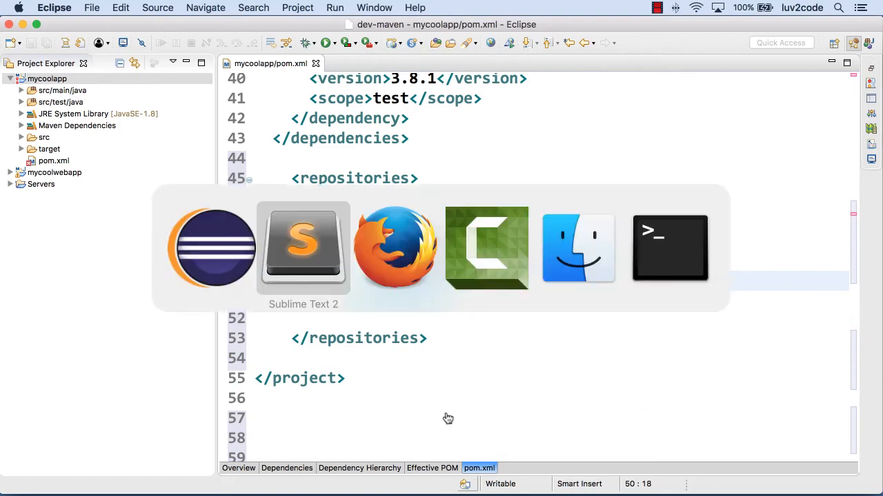
Copy the Atlassian public repository URL from the artifact page's note.
{"action": "left_click", "coordinate": [395, 247]}
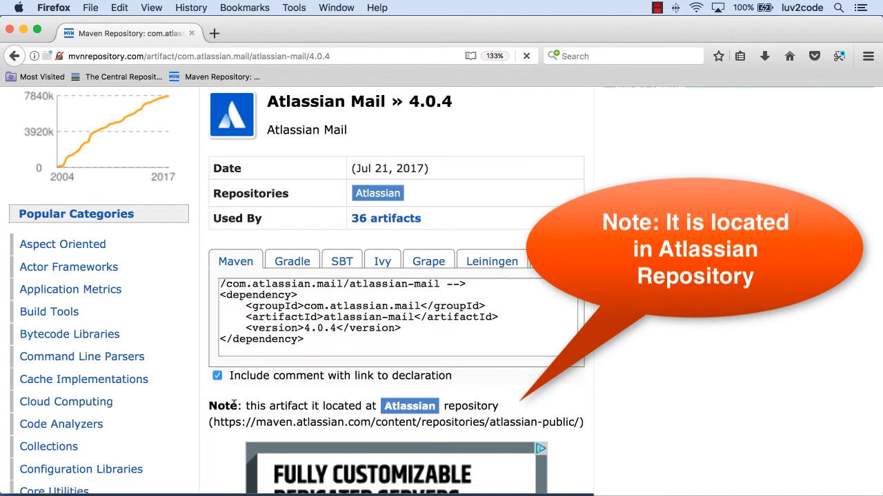
{"action": "left_click_drag", "start_coordinate": [209, 405], "coordinate": [435, 405]}
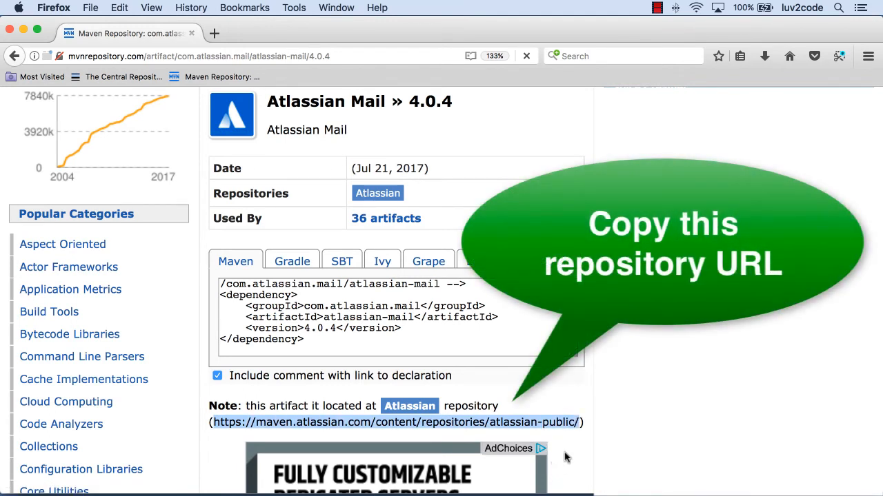
{"action": "mouse_move", "coordinate": [555, 399]}
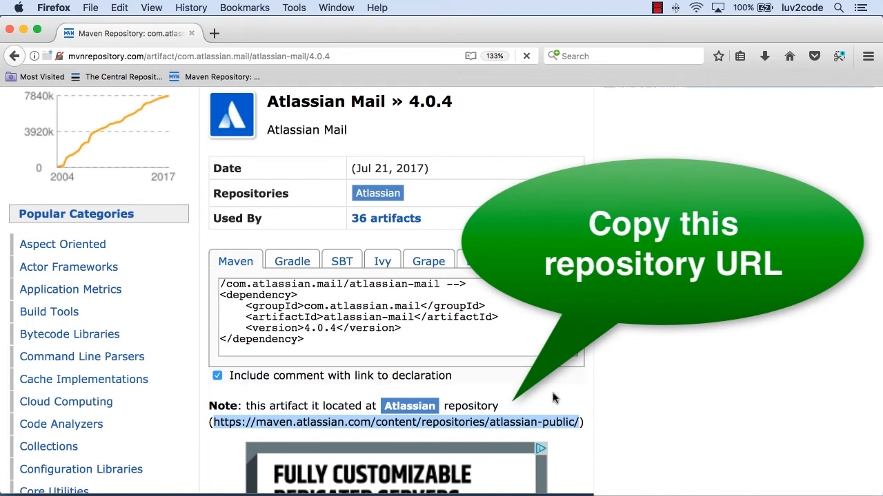
{"action": "key", "text": "cmd+c"}
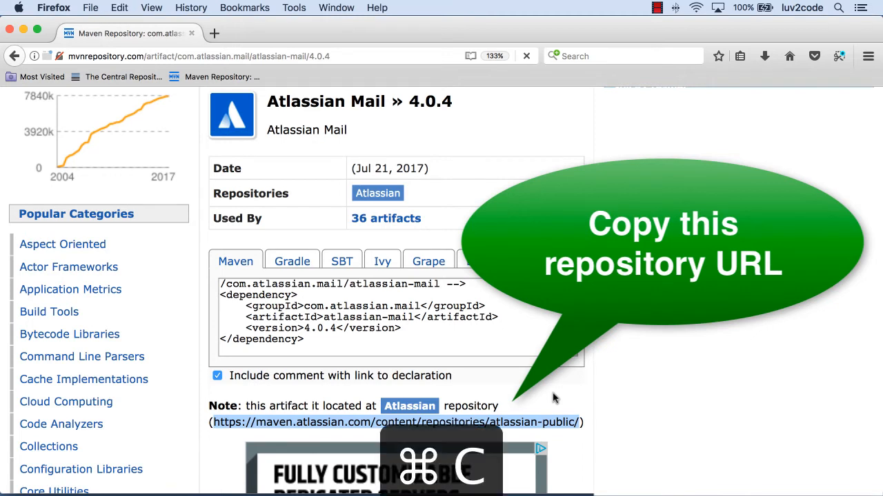
{"action": "key", "text": "cmd+tab"}
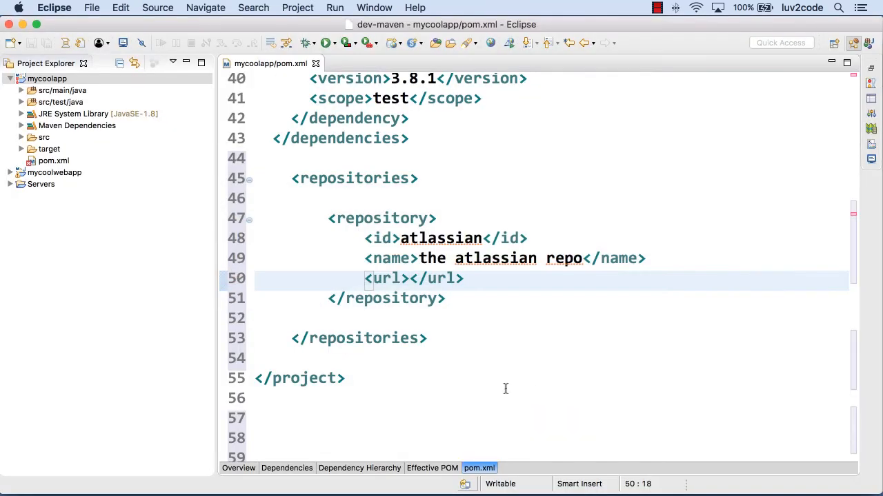
Paste the Atlassian repository URL into the url element and save pom.xml.
{"action": "key", "text": "cmd+v"}
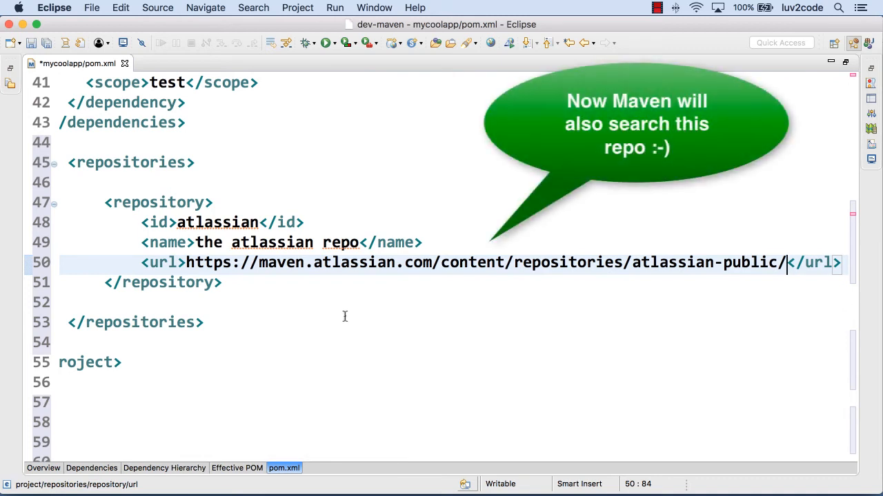
{"action": "key", "text": "cmd+s"}
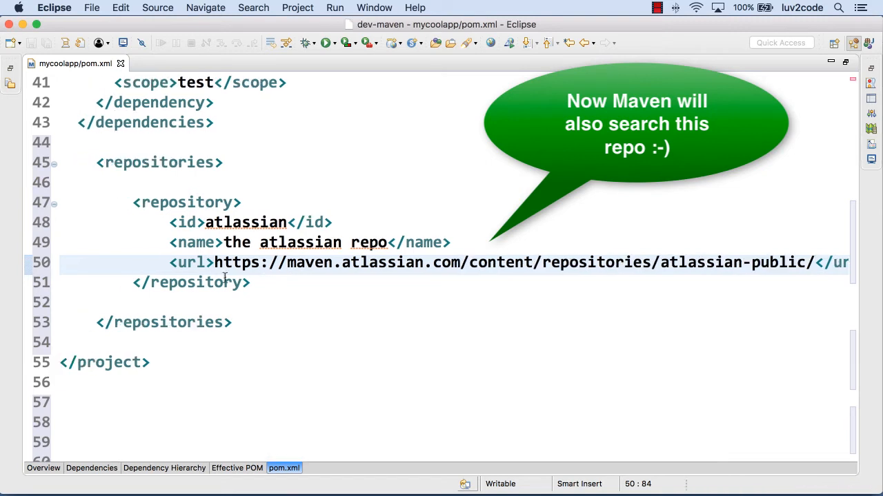
{"action": "scroll", "scroll_direction": "down", "scroll_amount": 3}
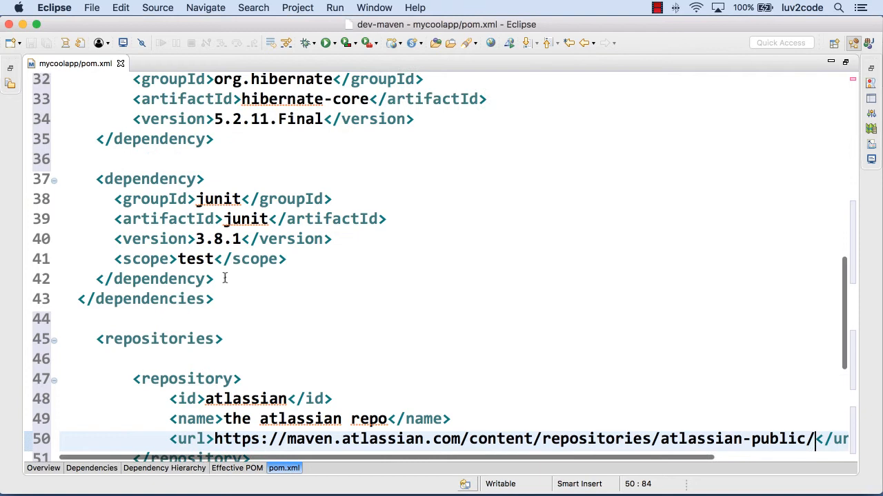
{"action": "scroll", "scroll_direction": "up", "scroll_amount": 3}
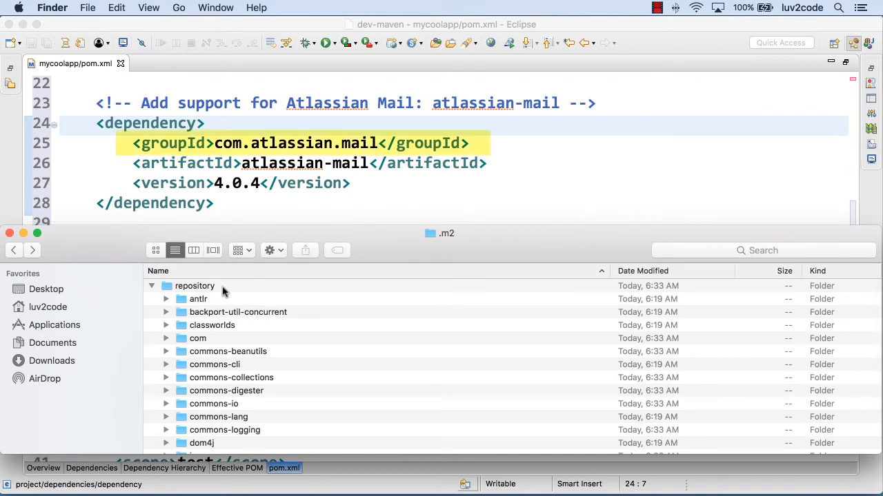
Expand com > atlassian > mail > atlassian-mail > 4.0.4 in .m2 to reveal the jar.
{"action": "left_click", "coordinate": [198, 338]}
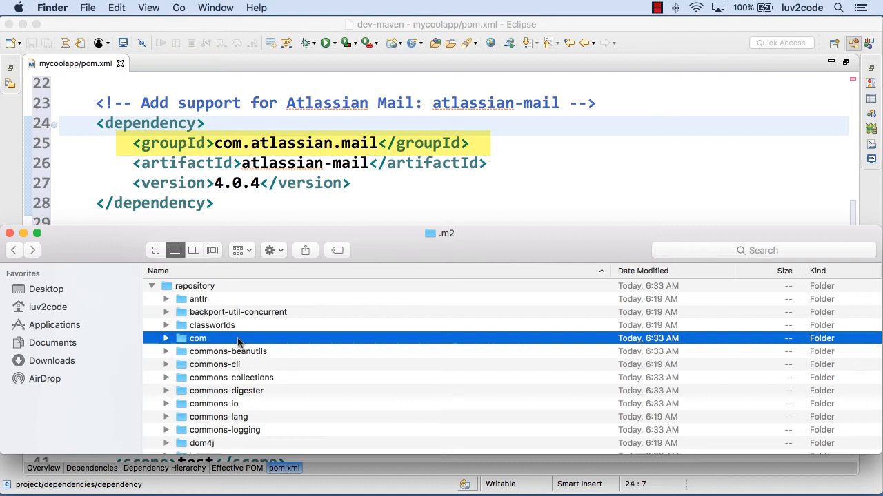
{"action": "mouse_move", "coordinate": [166, 345]}
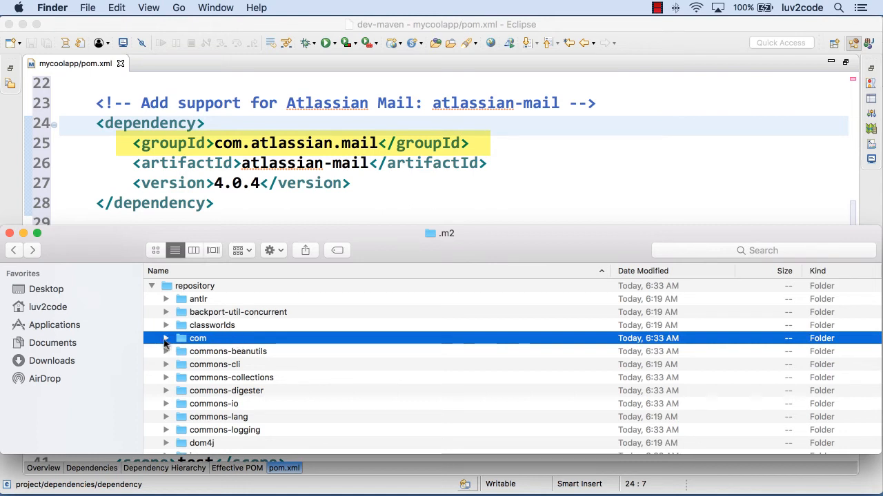
{"action": "left_click", "coordinate": [166, 338]}
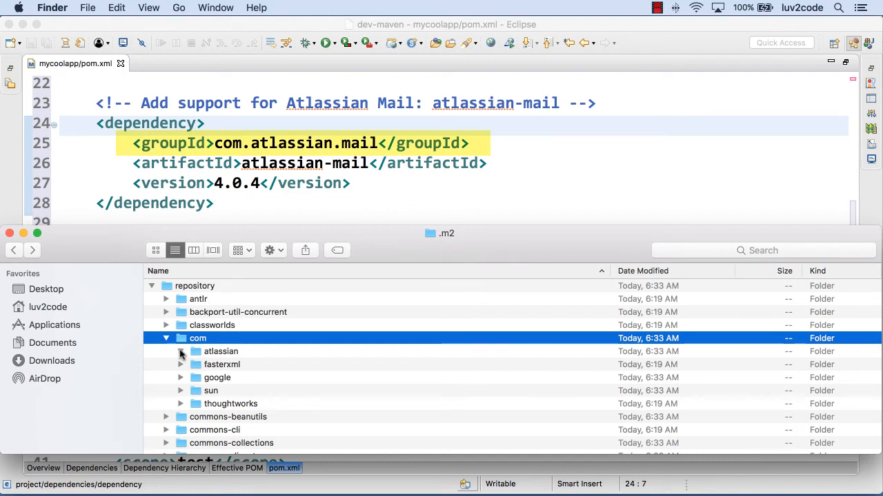
{"action": "left_click", "coordinate": [180, 351]}
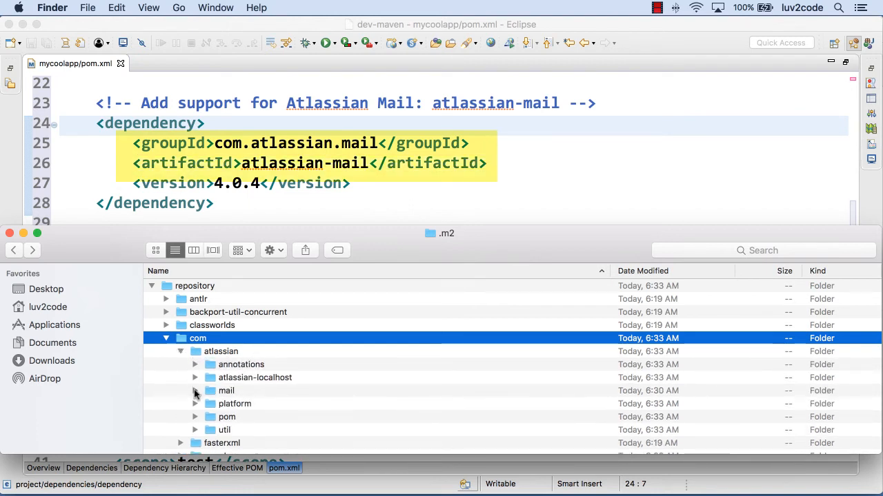
{"action": "left_click", "coordinate": [195, 391]}
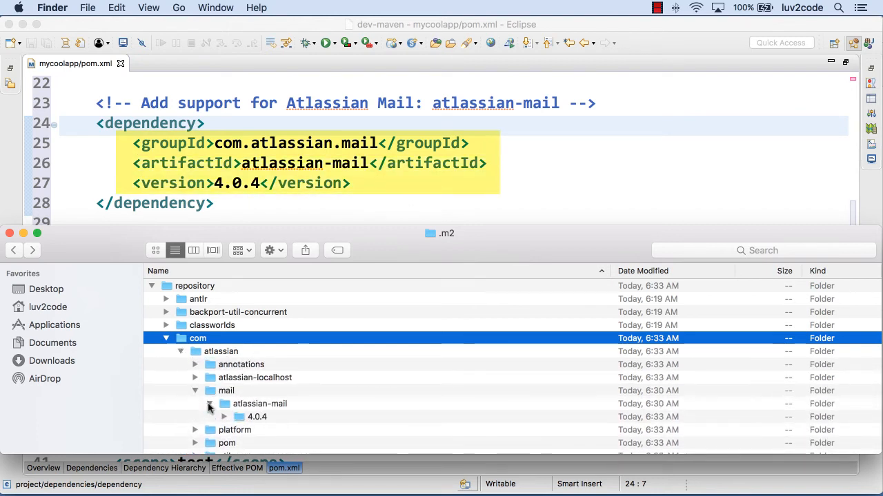
{"action": "left_click", "coordinate": [238, 417]}
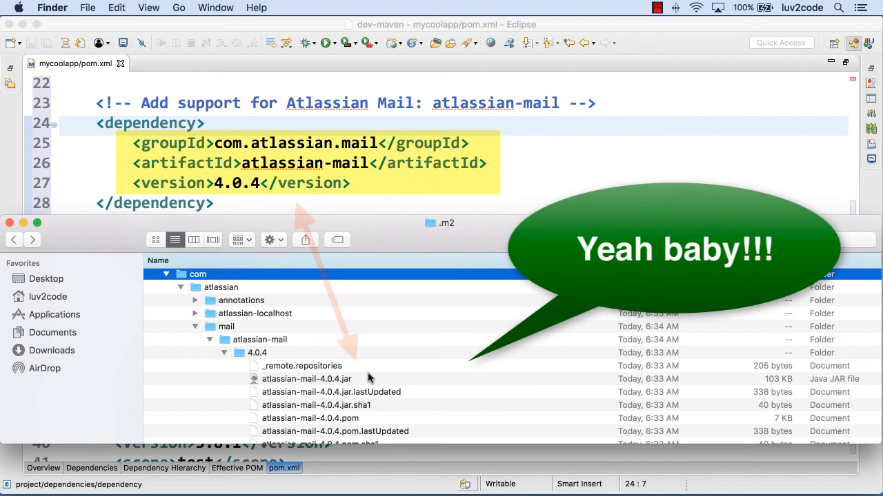
{"action": "left_click", "coordinate": [306, 379]}
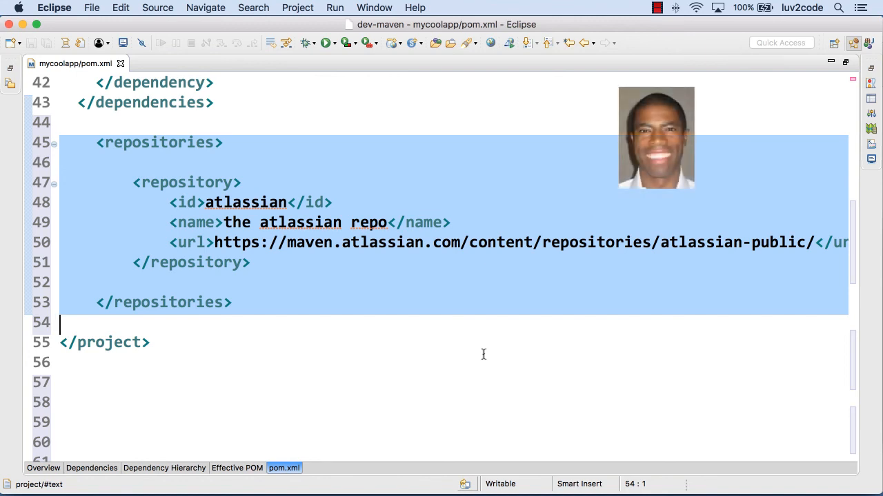
{"action": "mouse_move", "coordinate": [260, 153]}
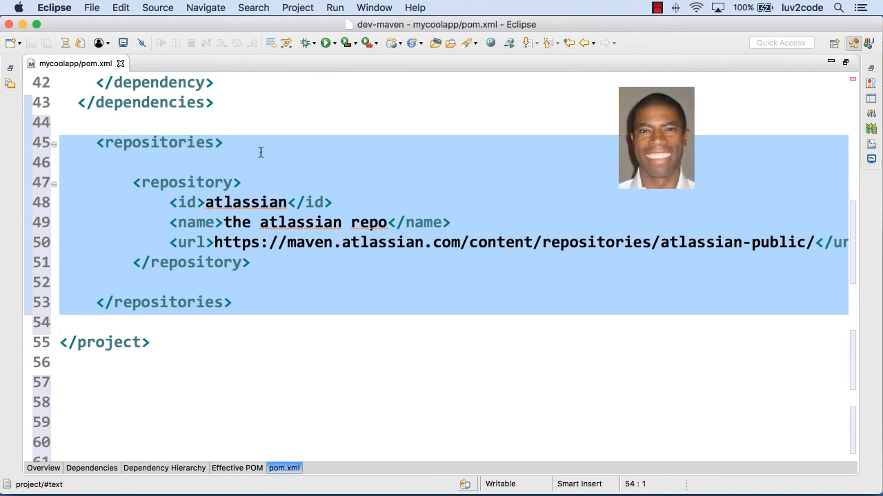
{"action": "mouse_move", "coordinate": [483, 355]}
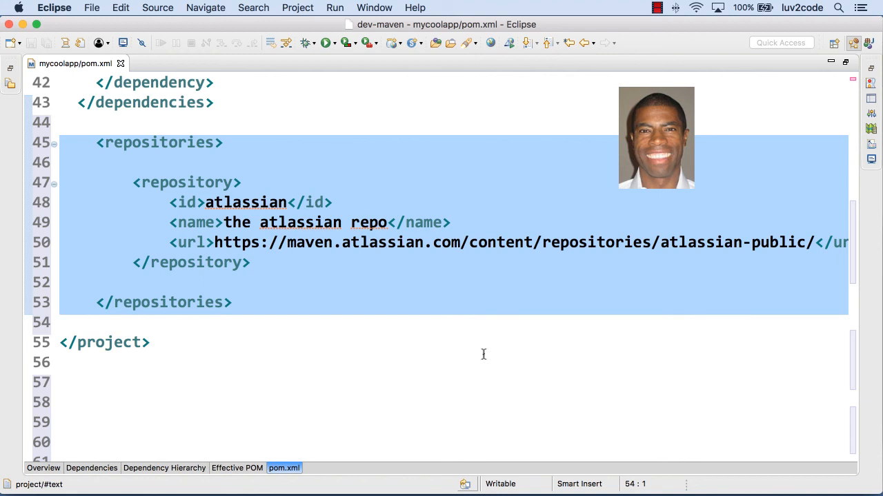
{"action": "left_click", "coordinate": [62, 323]}
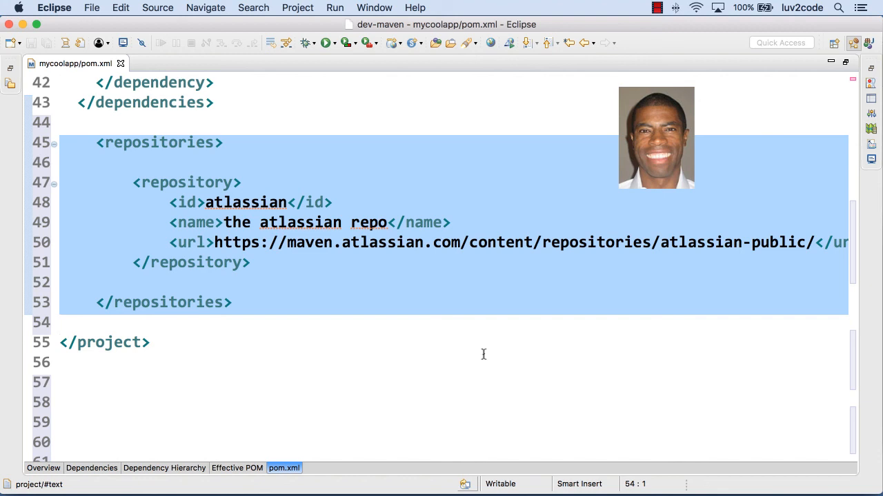
{"action": "mouse_move", "coordinate": [257, 152]}
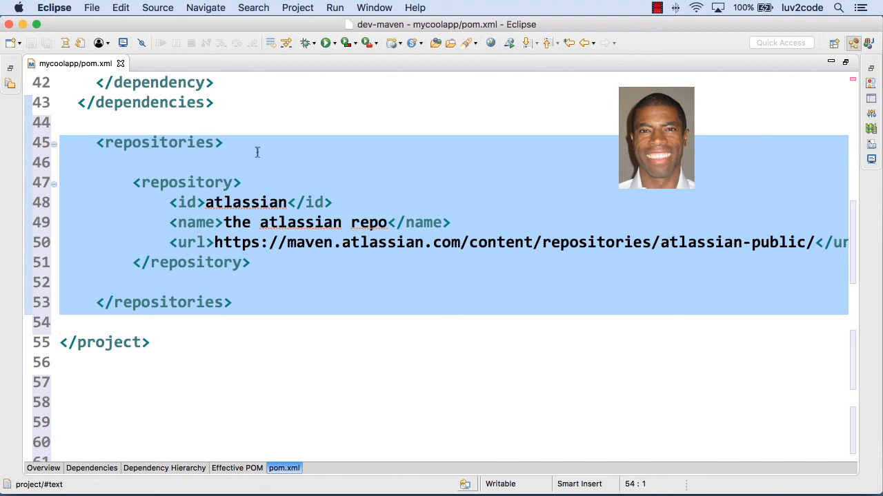